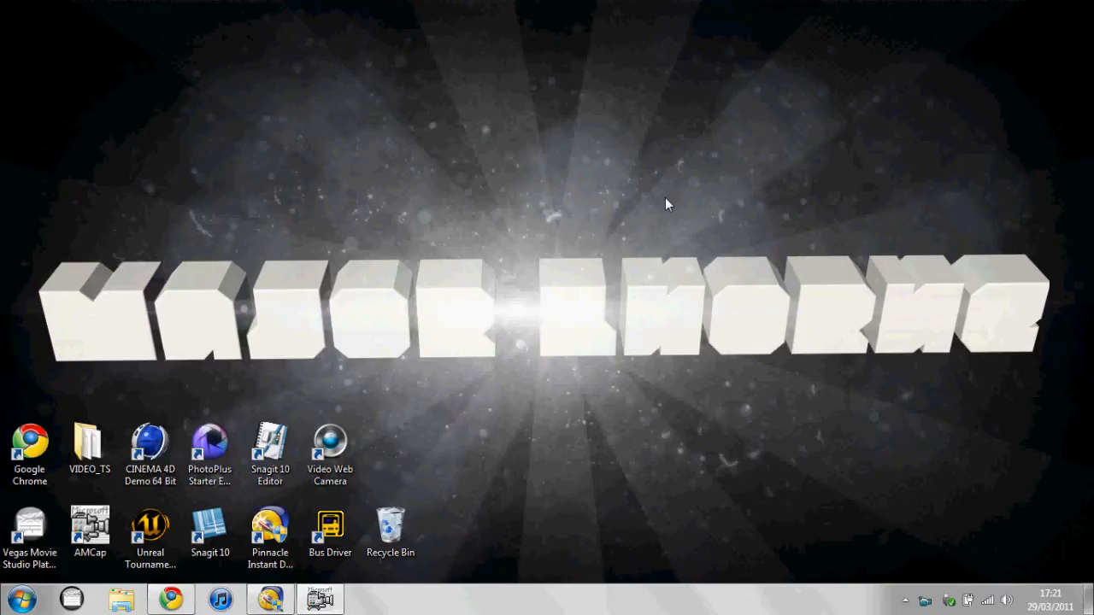
pyautogui.moveTo(407, 405)
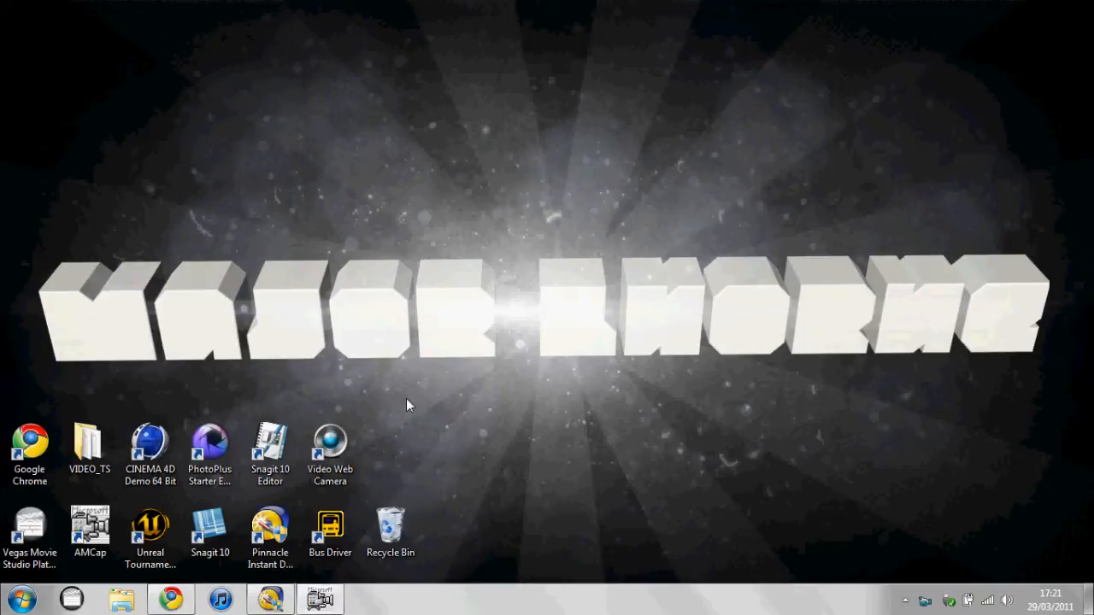
pyautogui.moveTo(462, 367)
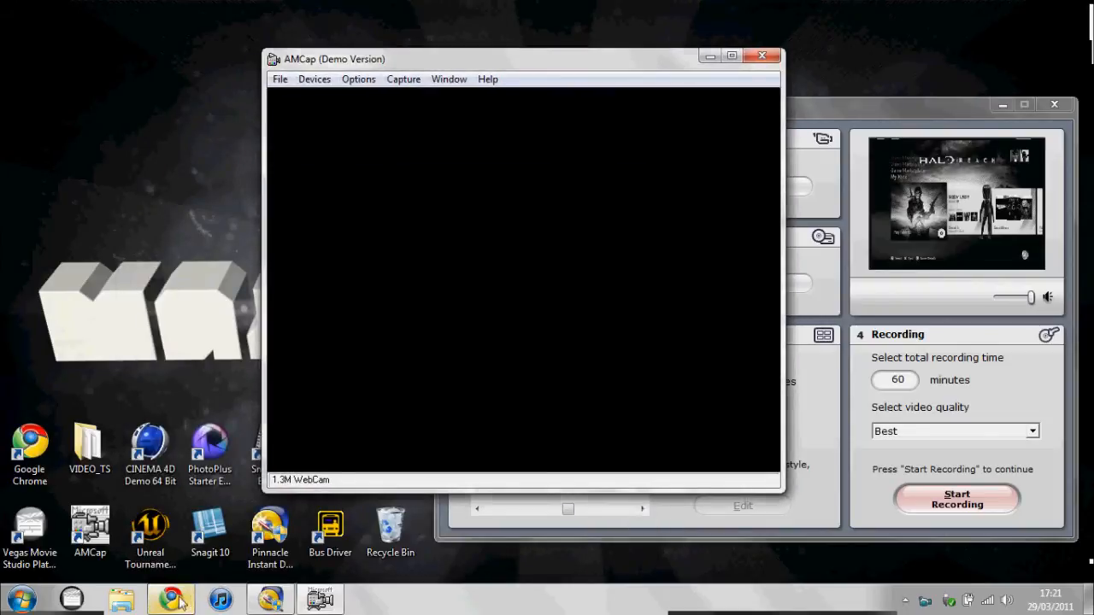
# - Show Softonic's AMCap 9.20 free download page in Chrome
pyautogui.click(171, 598)
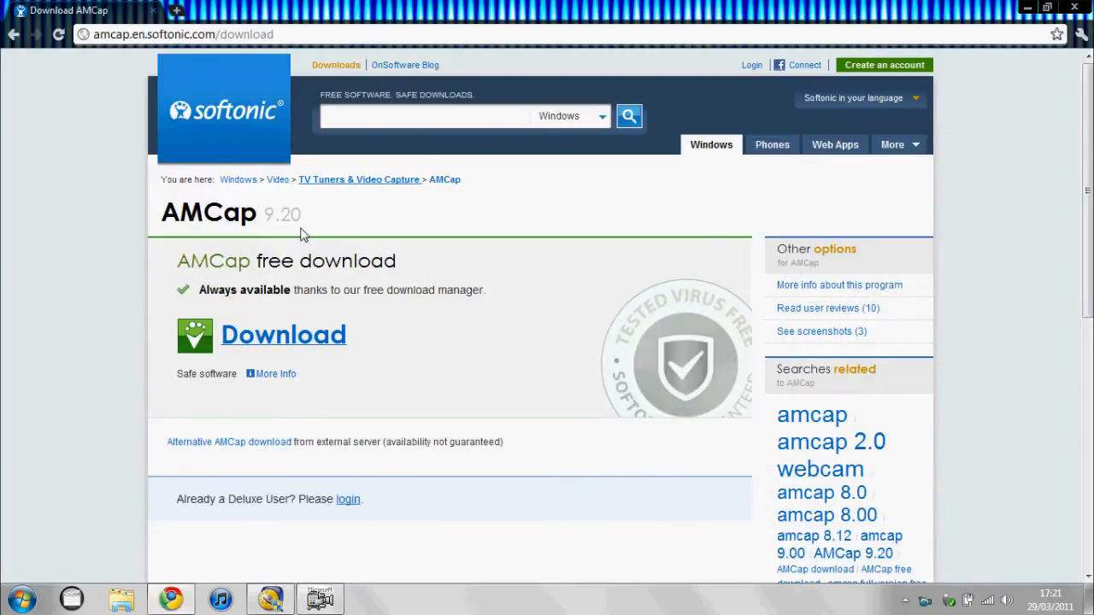
pyautogui.moveTo(211, 88)
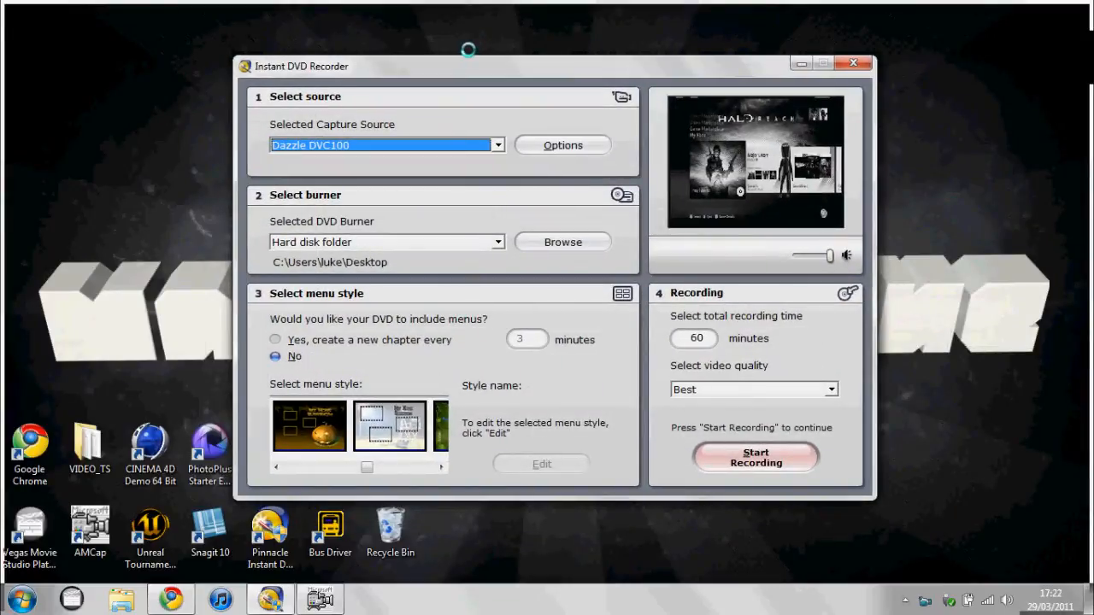
# - Show the Dazzle DVC100's Video source settings dialog via Options
pyautogui.click(562, 144)
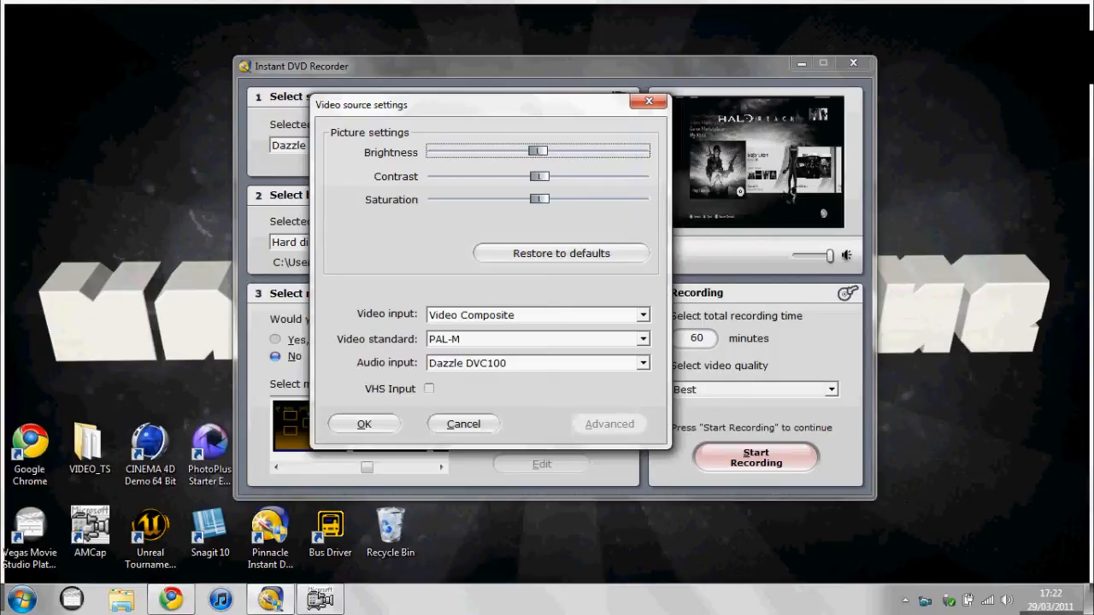
# - Dismiss the Video source settings dialog, back to the main recorder window
pyautogui.click(643, 339)
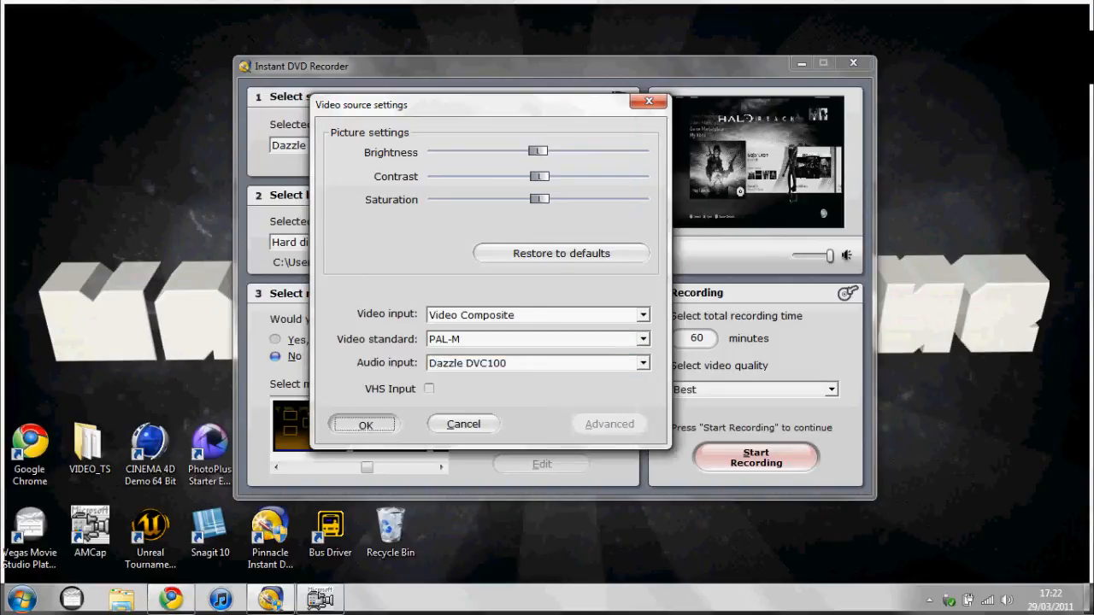
pyautogui.click(366, 424)
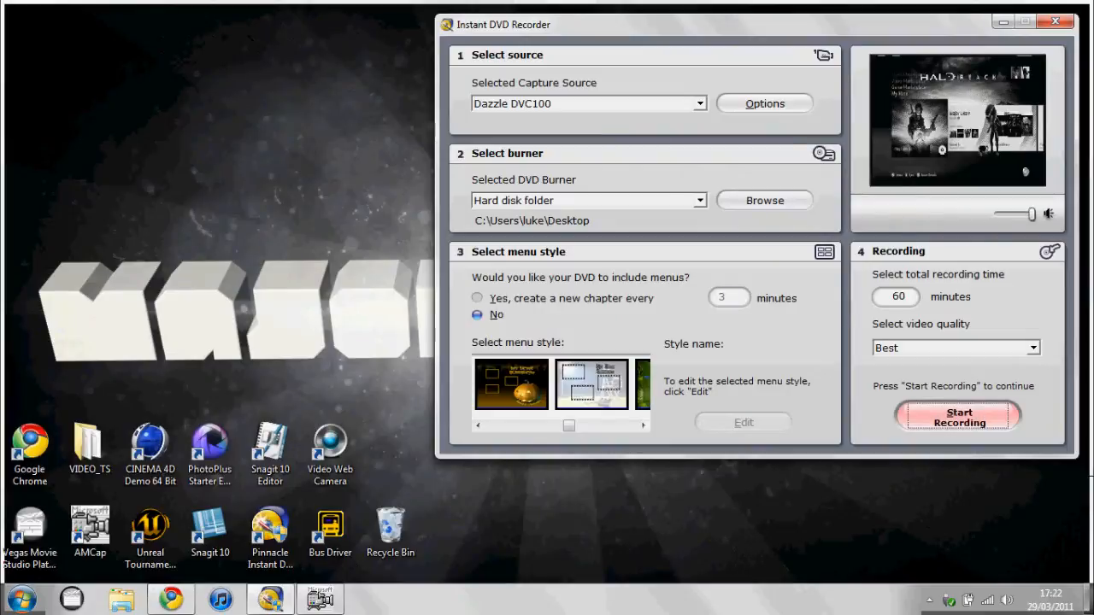
# - Confirm Dazzle DVC100 as source and start recording to the hard disk folder
pyautogui.click(588, 104)
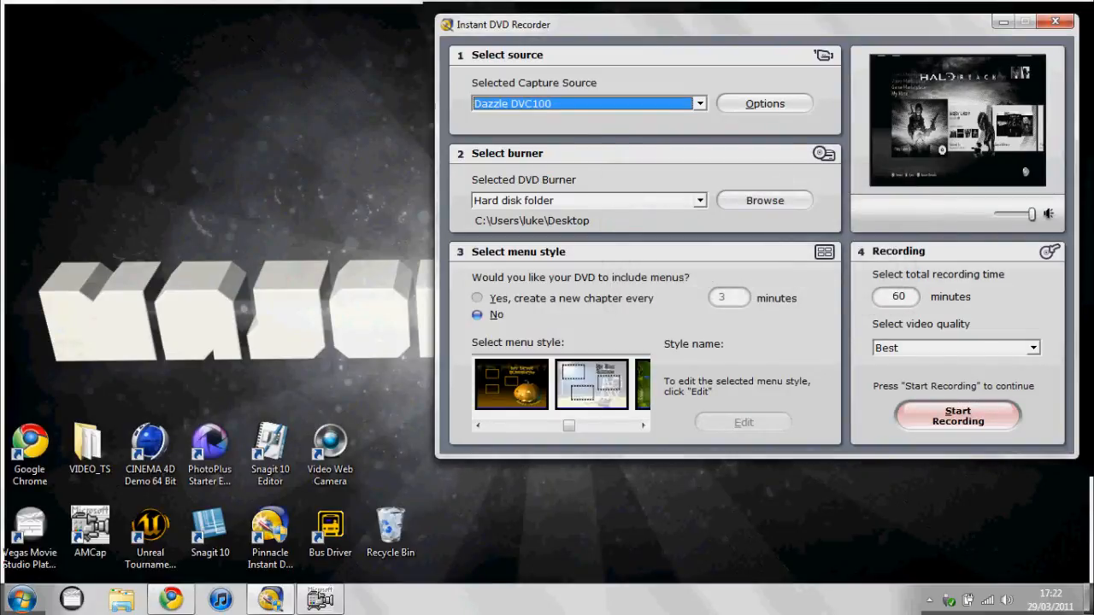
pyautogui.click(957, 417)
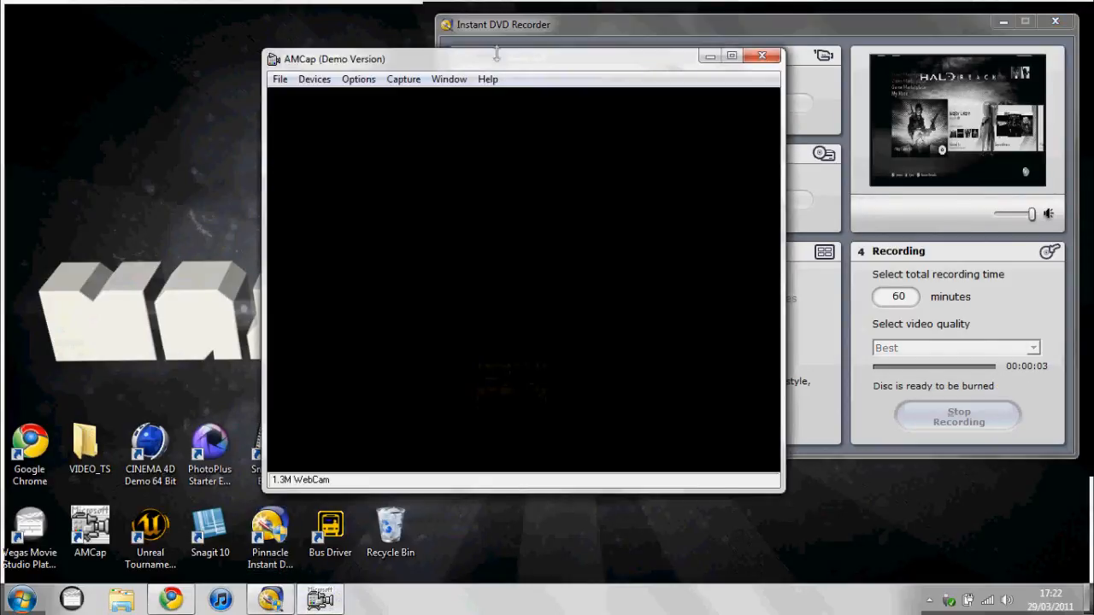
# - Make Dazzle DVC100 Video the AMCap capture device instead of the webcam
pyautogui.click(163, 61)
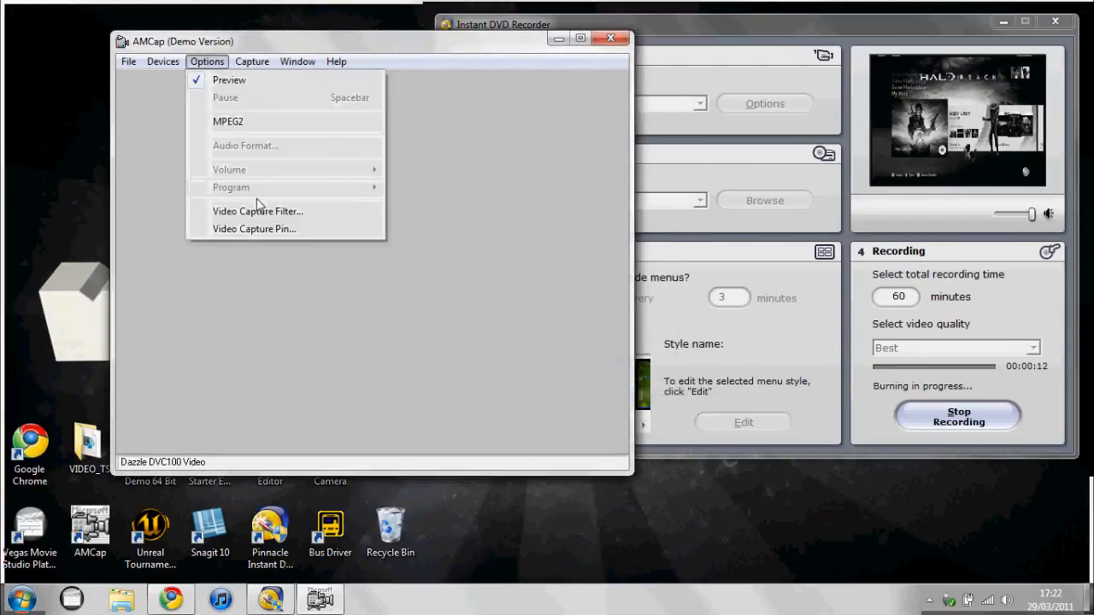
# - In Video Capture Filter's Video Decoder settings, set Video Standard to SECAM_B and confirm
pyautogui.click(256, 212)
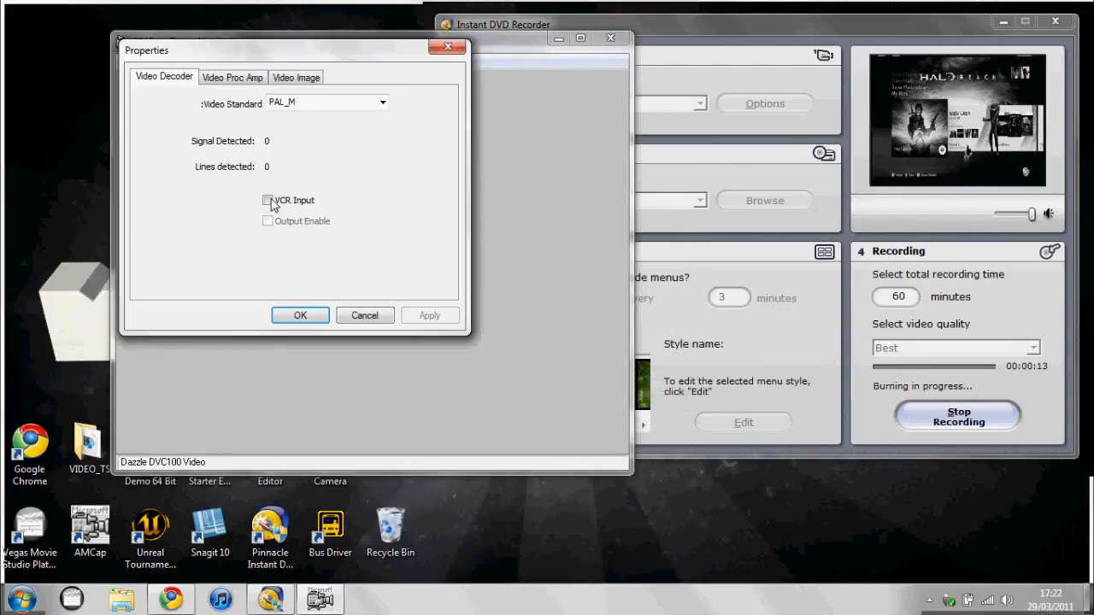
pyautogui.click(383, 103)
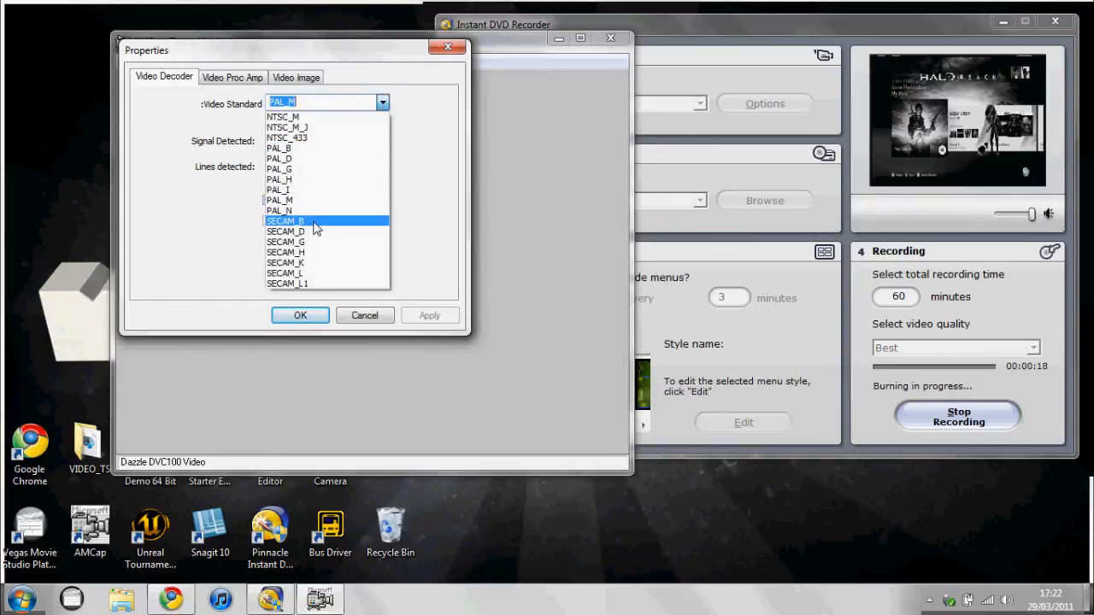
pyautogui.click(284, 220)
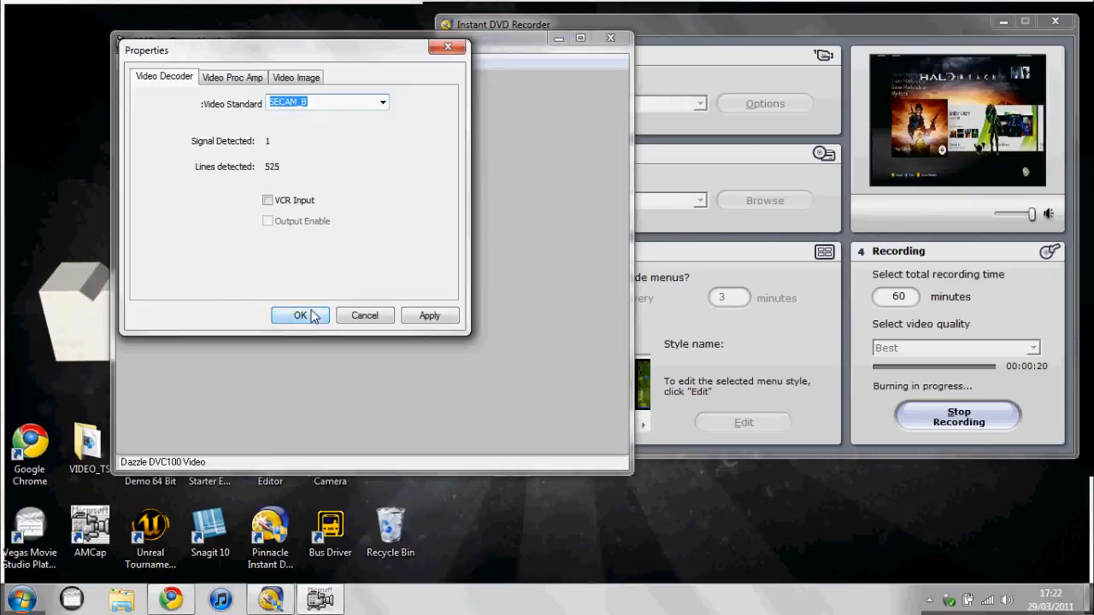
pyautogui.click(301, 315)
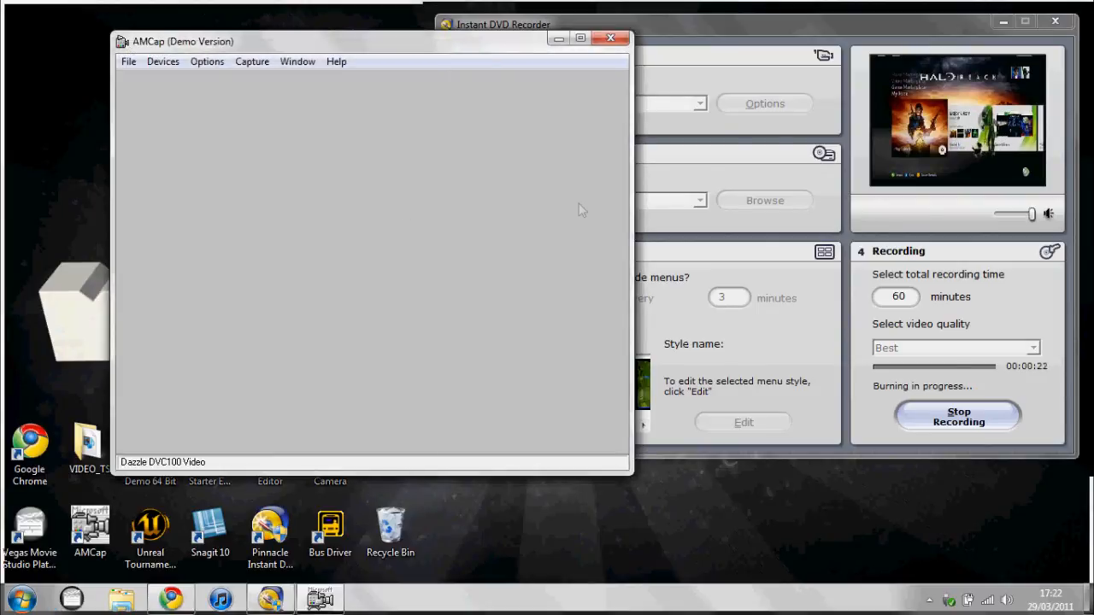